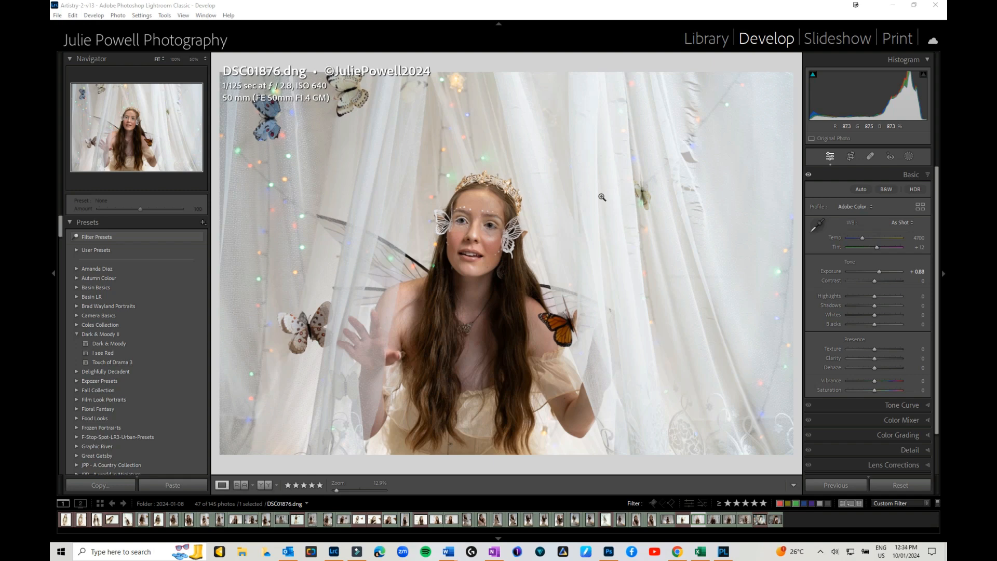
mouse_move(654, 230)
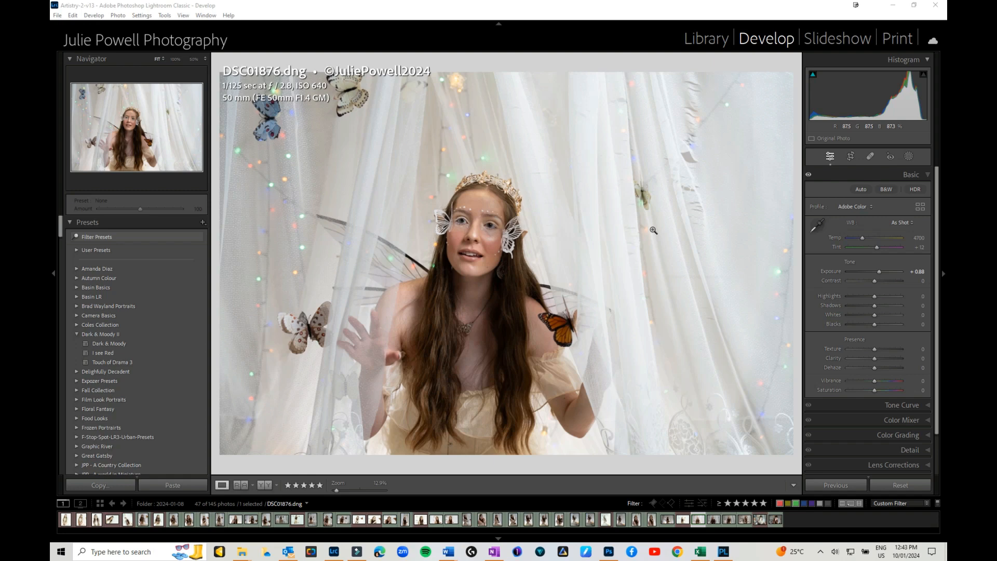
mouse_move(609, 164)
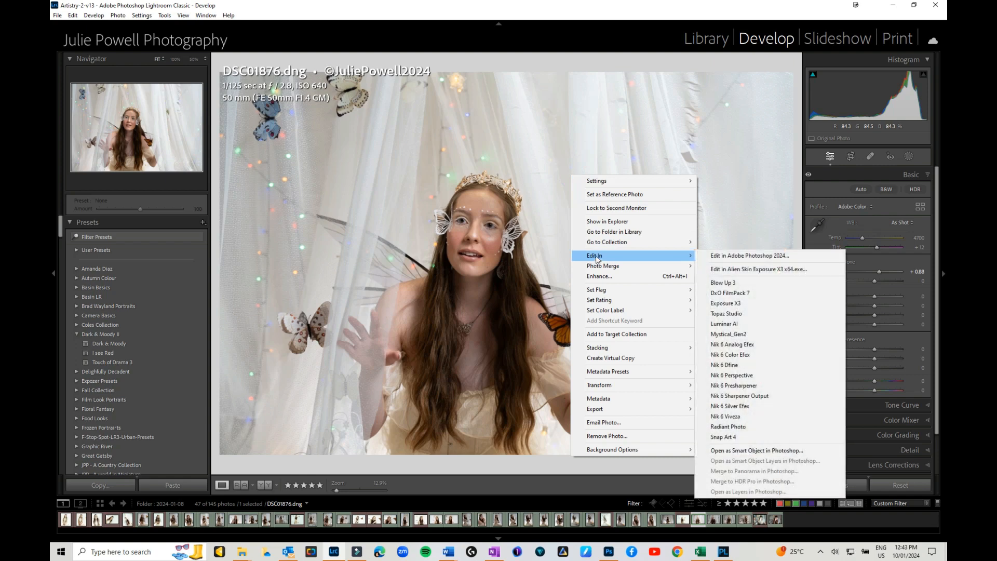
- Close the external editing options list while sending the portrait to DxO PhotoLab 7
click(57, 15)
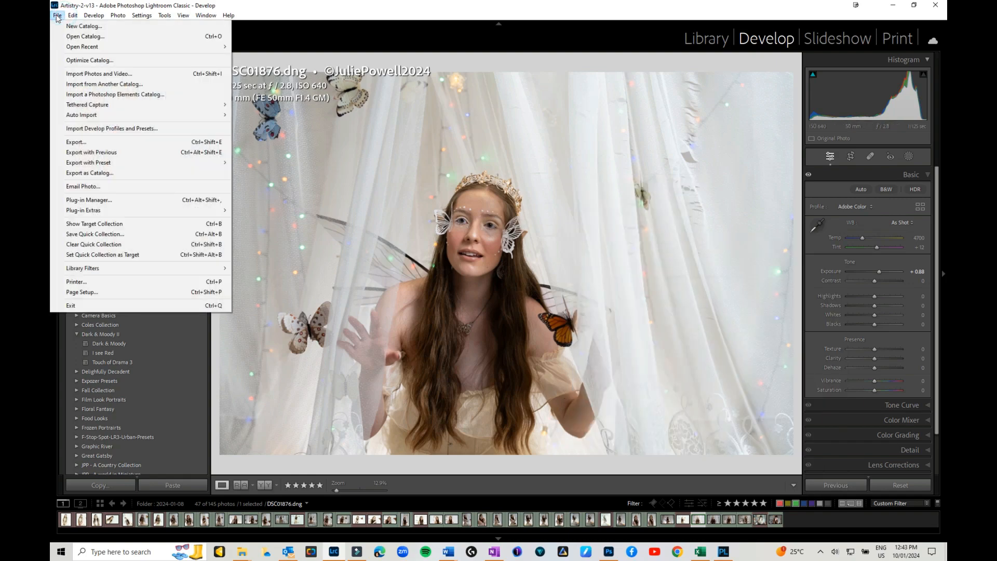
mouse_move(82, 210)
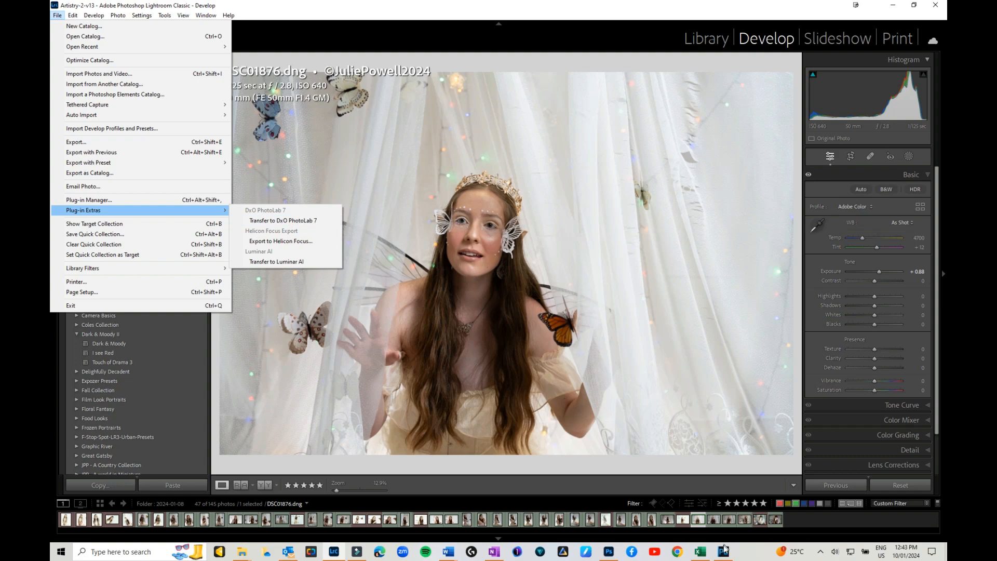
- Transfer the portrait to DxO PhotoLab 7 and show the Watermark & Effects palette
click(282, 220)
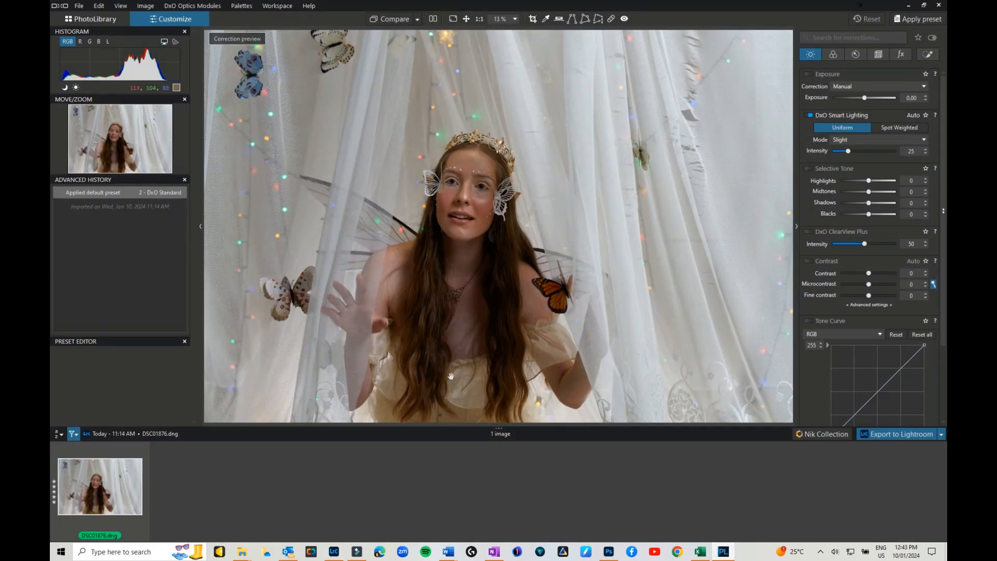
mouse_move(448, 373)
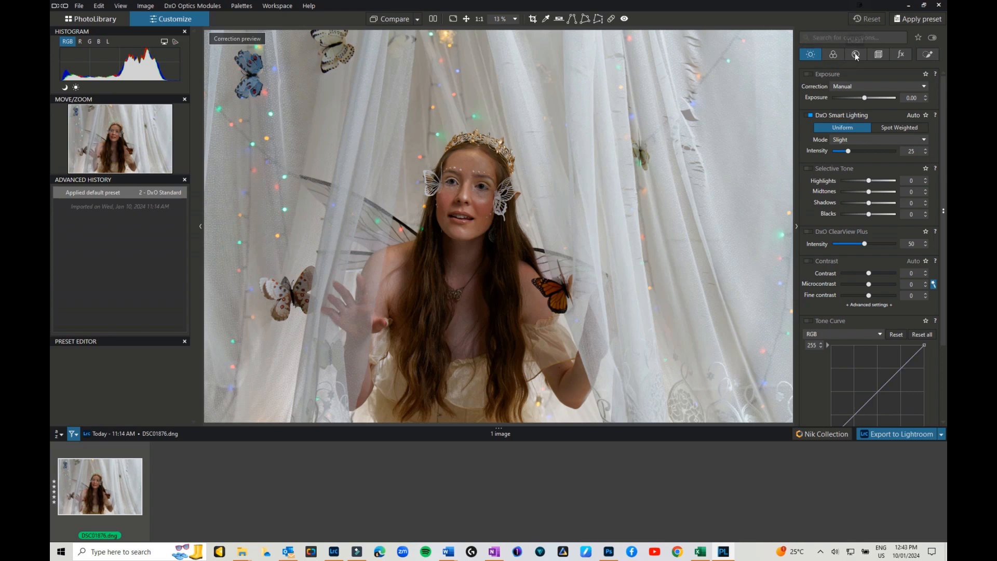
mouse_move(855, 54)
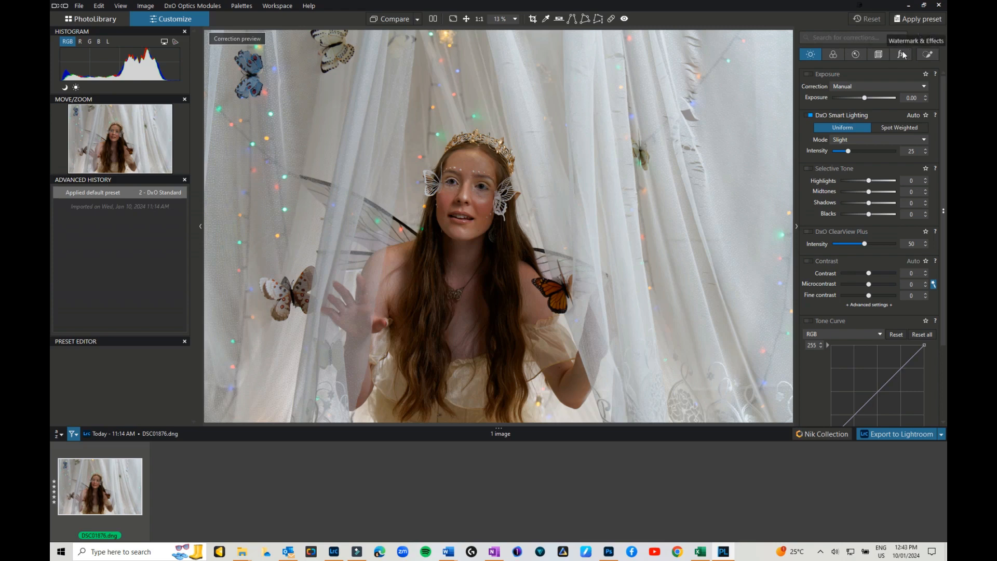
click(901, 54)
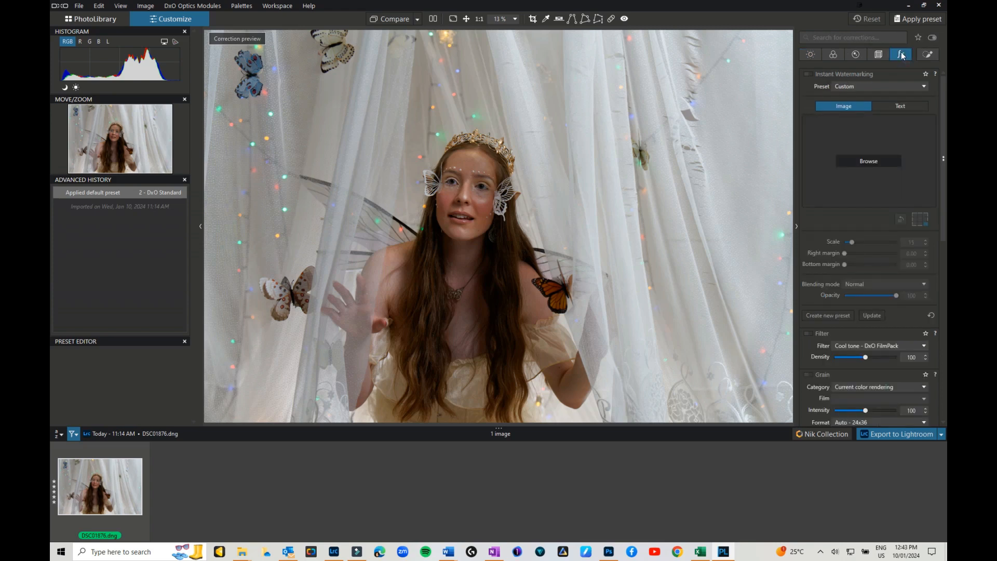
mouse_move(941, 300)
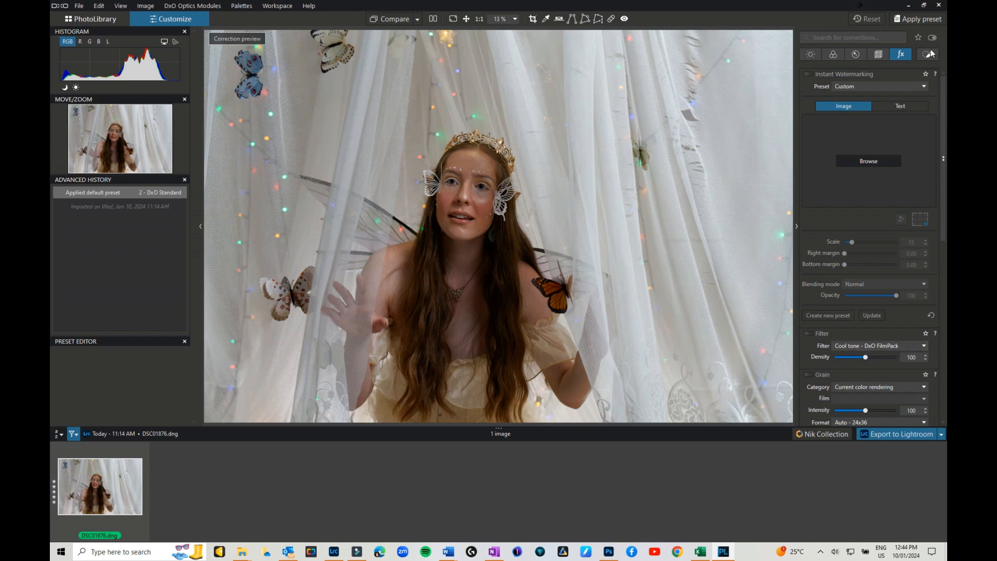
mouse_move(928, 54)
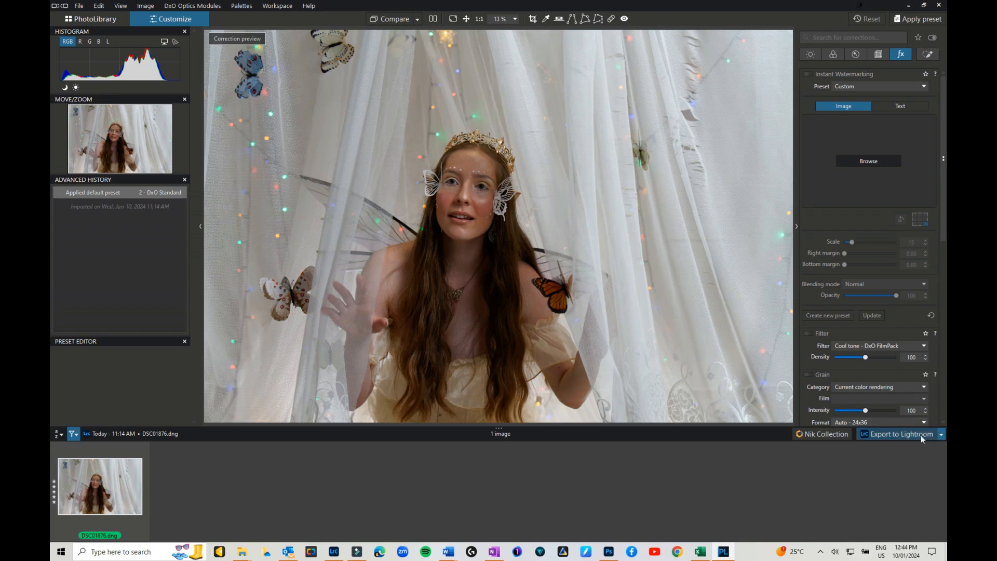
- Choose Export to Lightroom from the export destinations dropdown
click(941, 435)
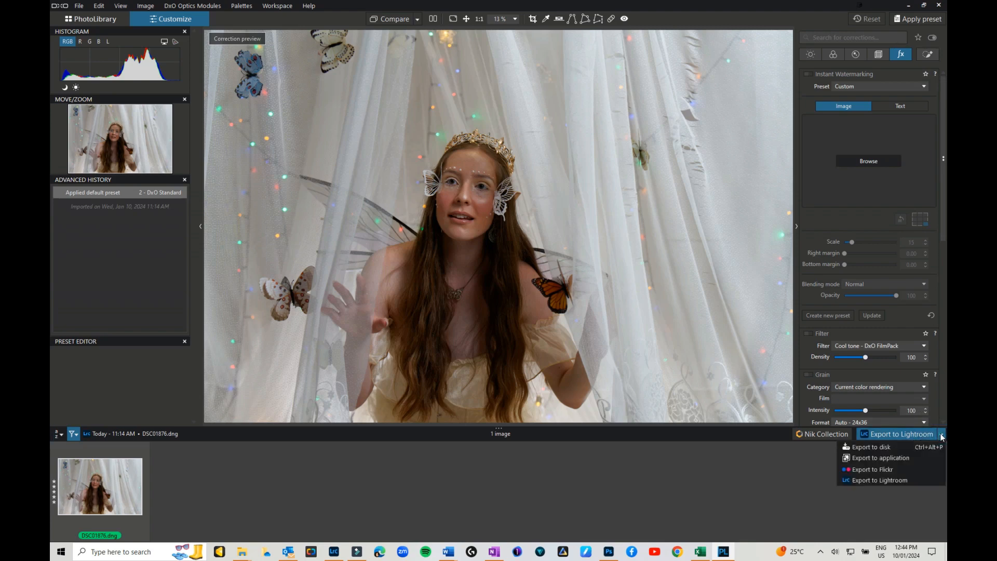
click(941, 437)
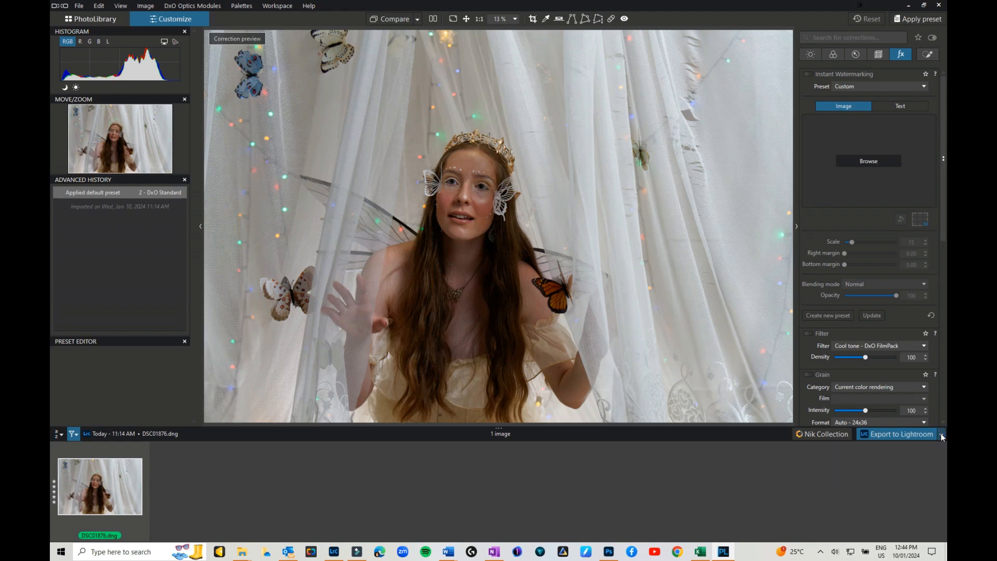
click(942, 435)
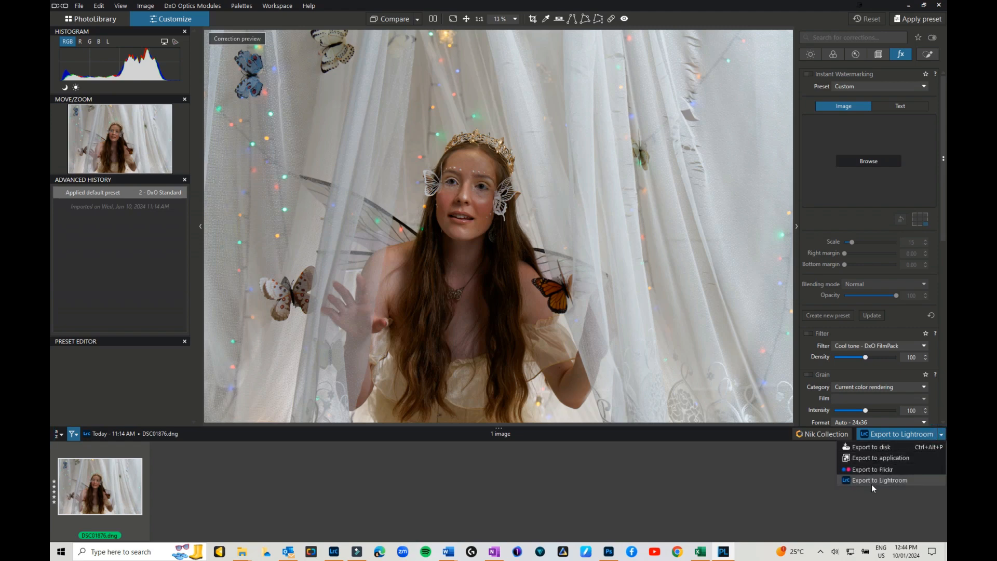
mouse_move(890, 482)
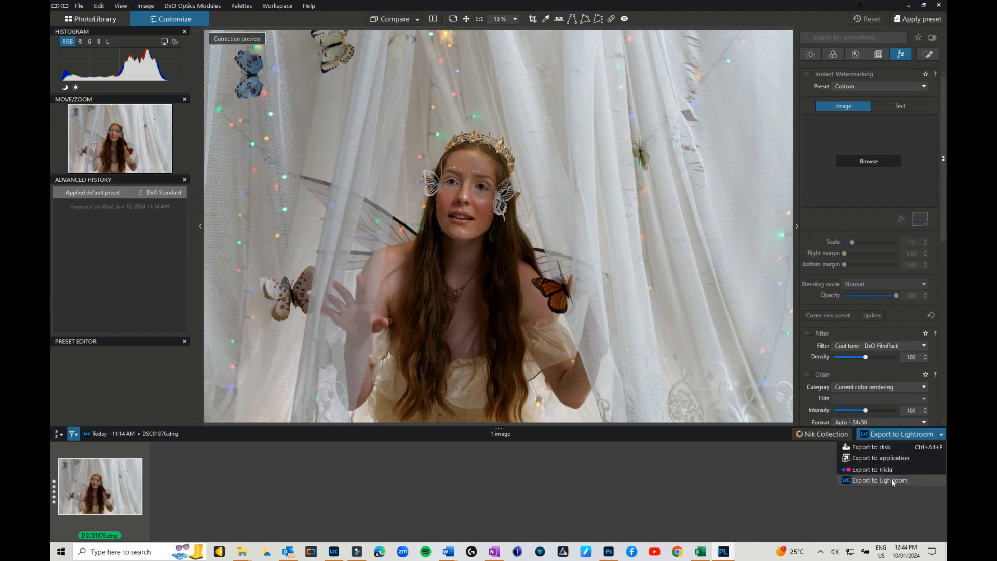
click(879, 480)
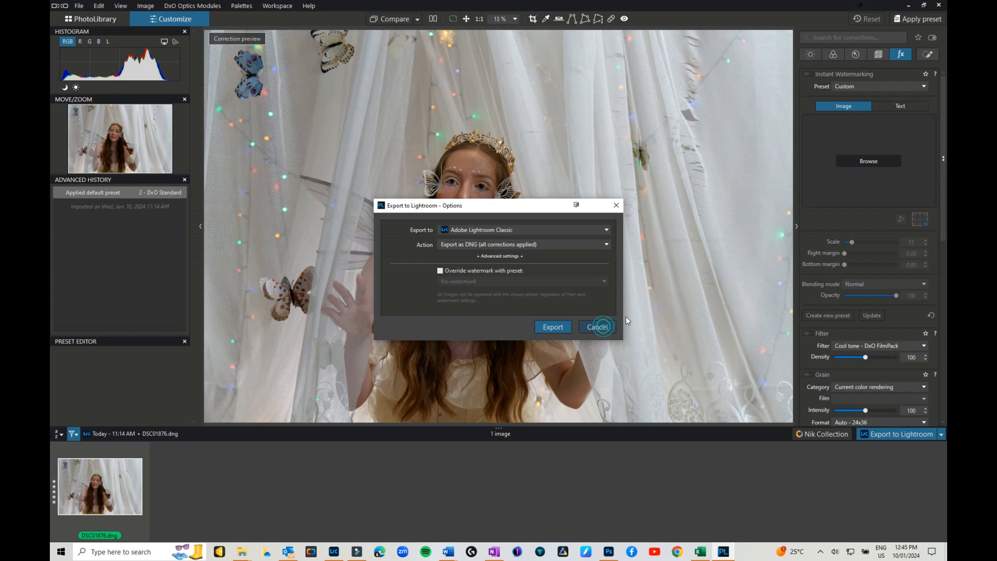
- Close the export options, leaving DSC01876_DxO.dng in its DxO PhotoLab collection
click(597, 327)
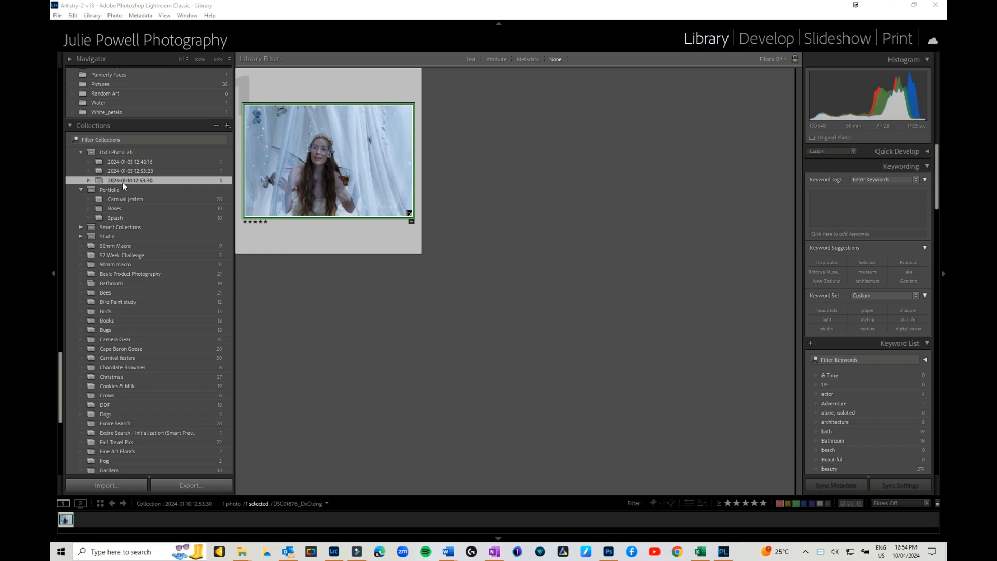
mouse_move(161, 243)
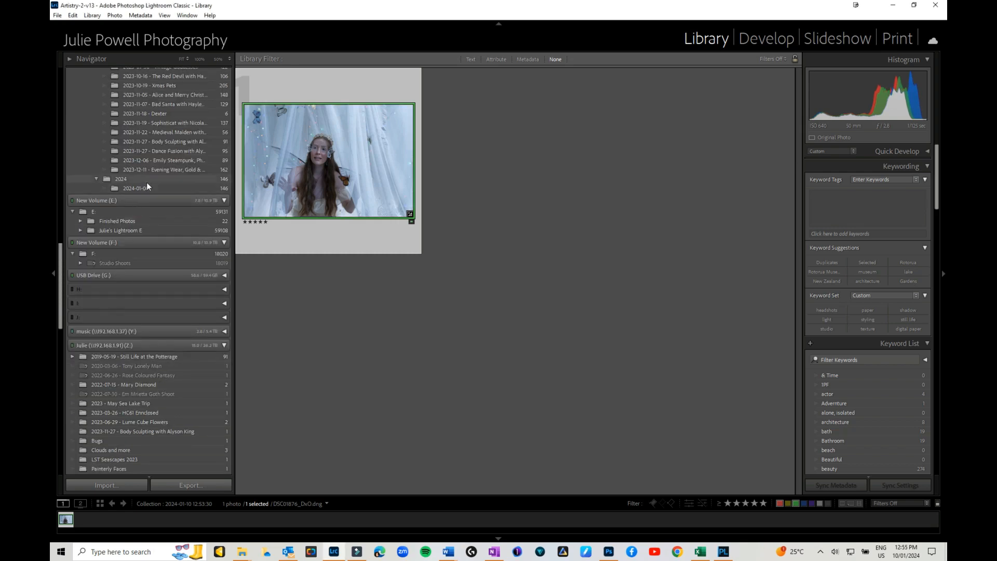
- Open the 2024-01-08 folder containing the stacked DxO-edited portrait
click(141, 188)
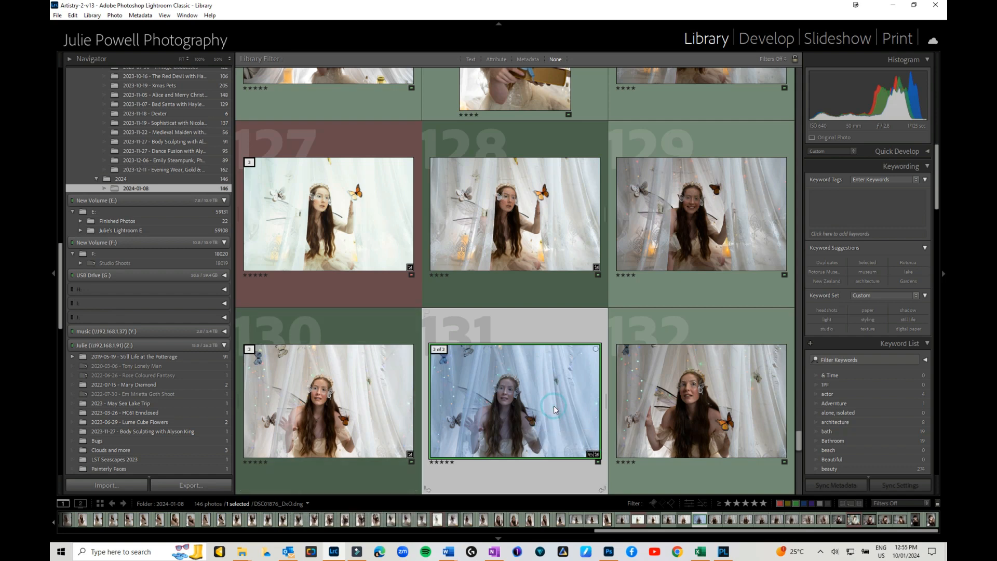
mouse_move(553, 410)
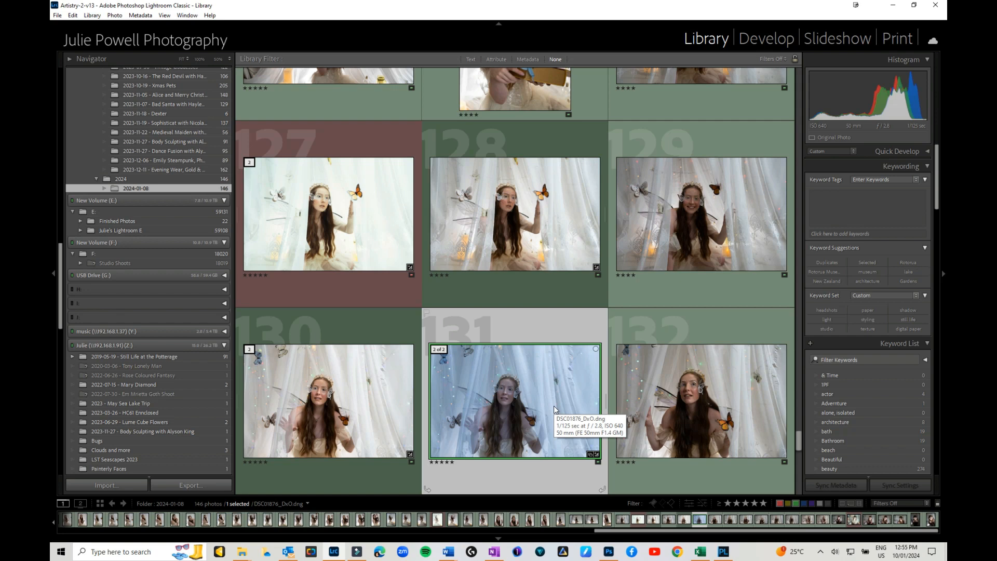
- Edit a copy of the DxO photo with Lightroom adjustments in DxO FilmPack 7
right_click(553, 407)
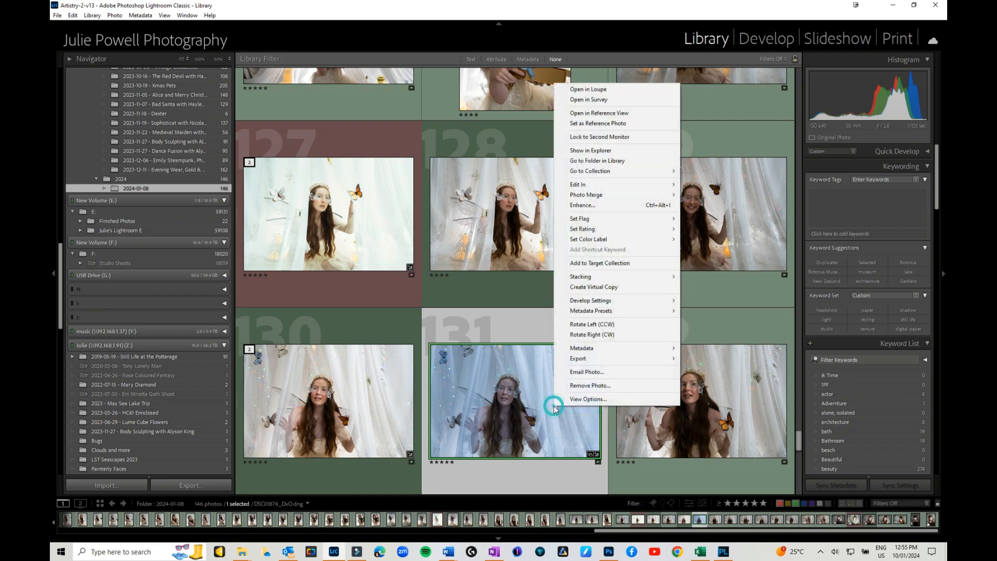
mouse_move(578, 185)
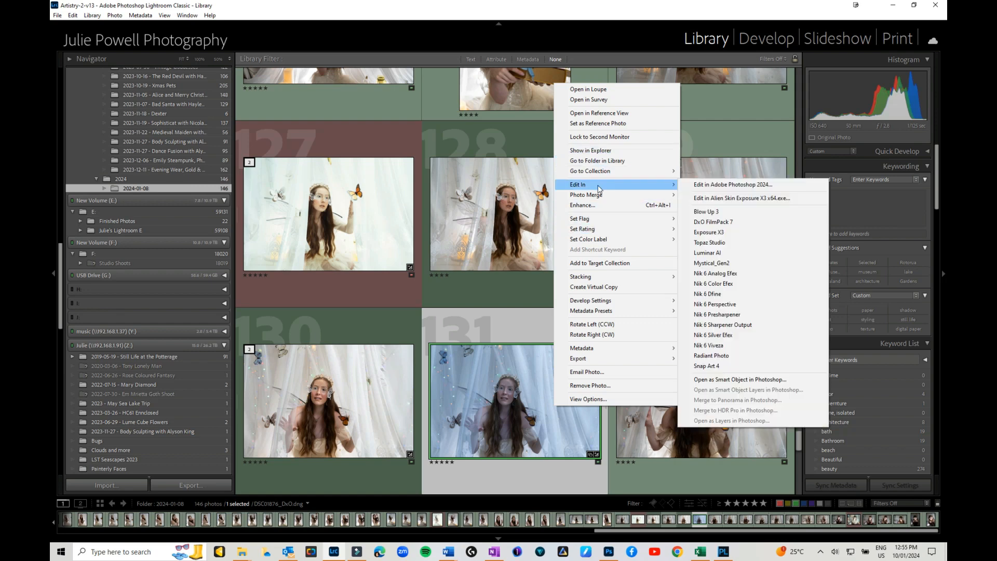
mouse_move(717, 222)
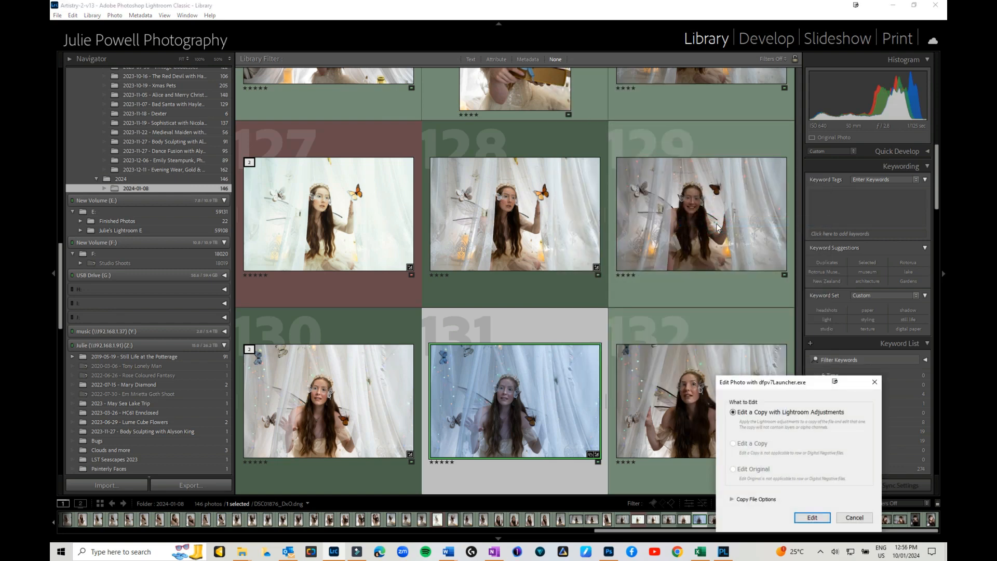
click(811, 517)
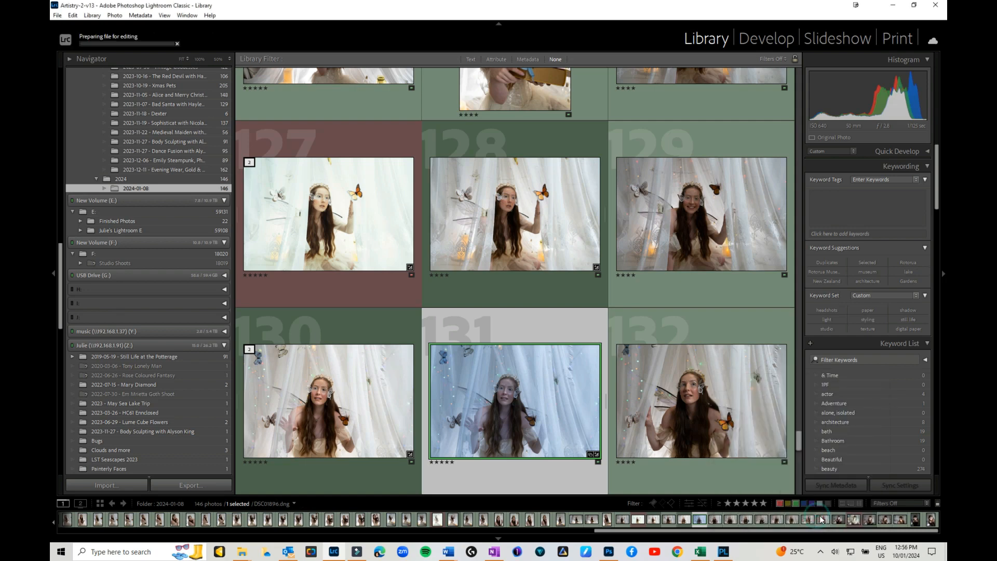